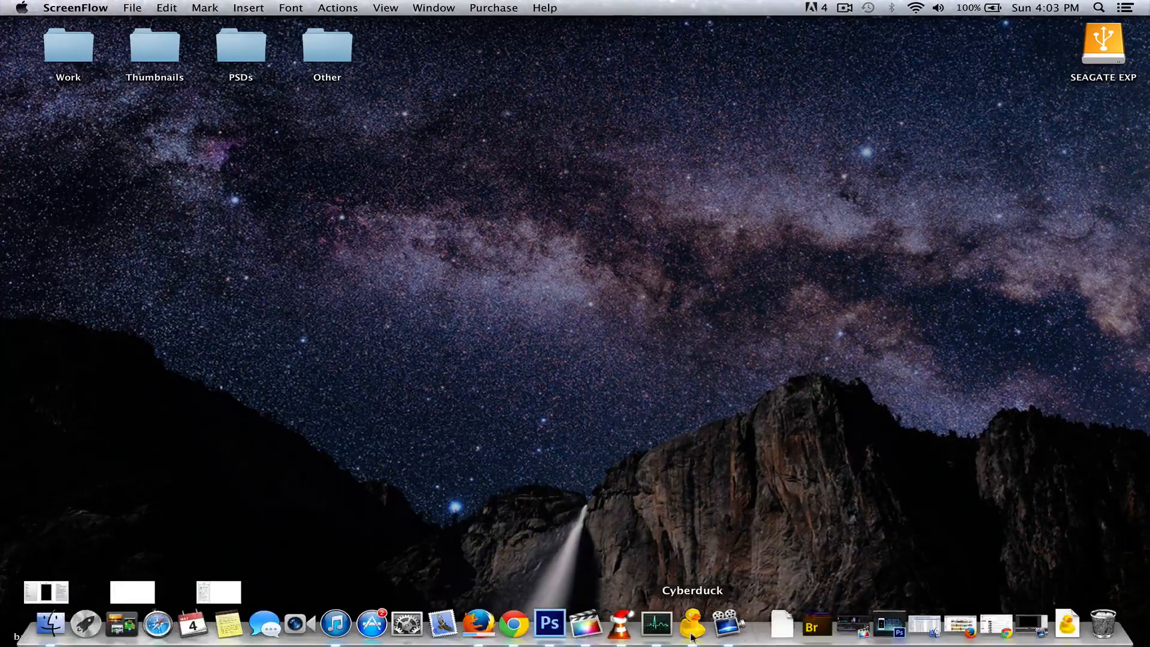
Launch Cyberduck from the Dock to show its four saved bookmarks.
{"action": "left_click", "coordinate": [690, 625]}
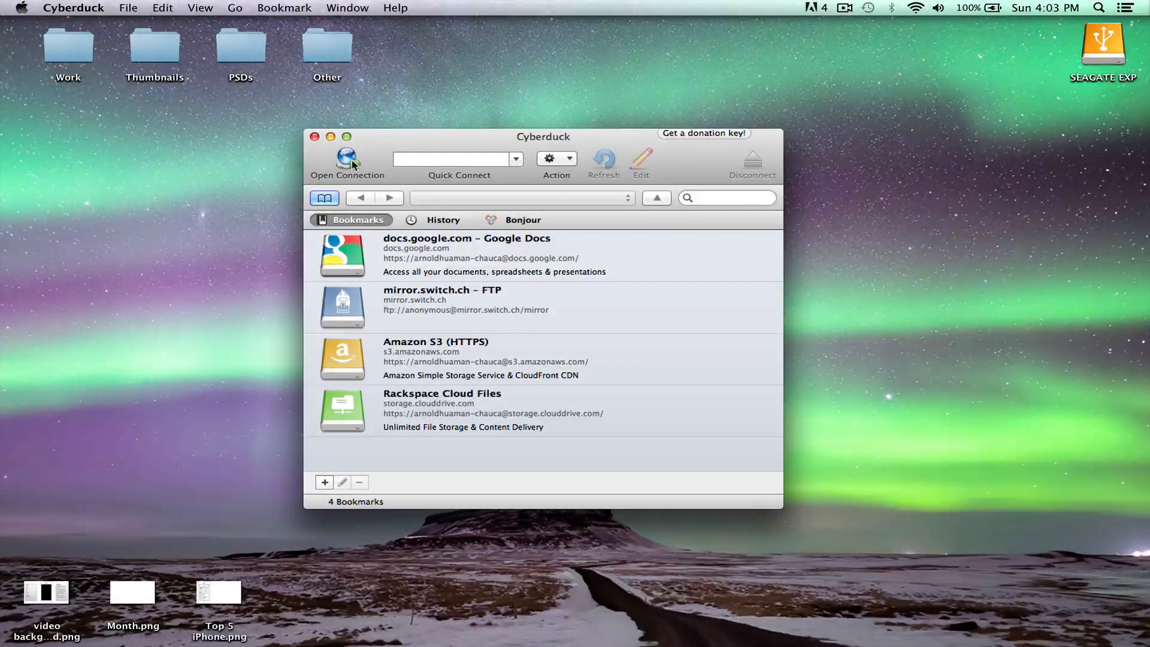
{"action": "mouse_move", "coordinate": [347, 160]}
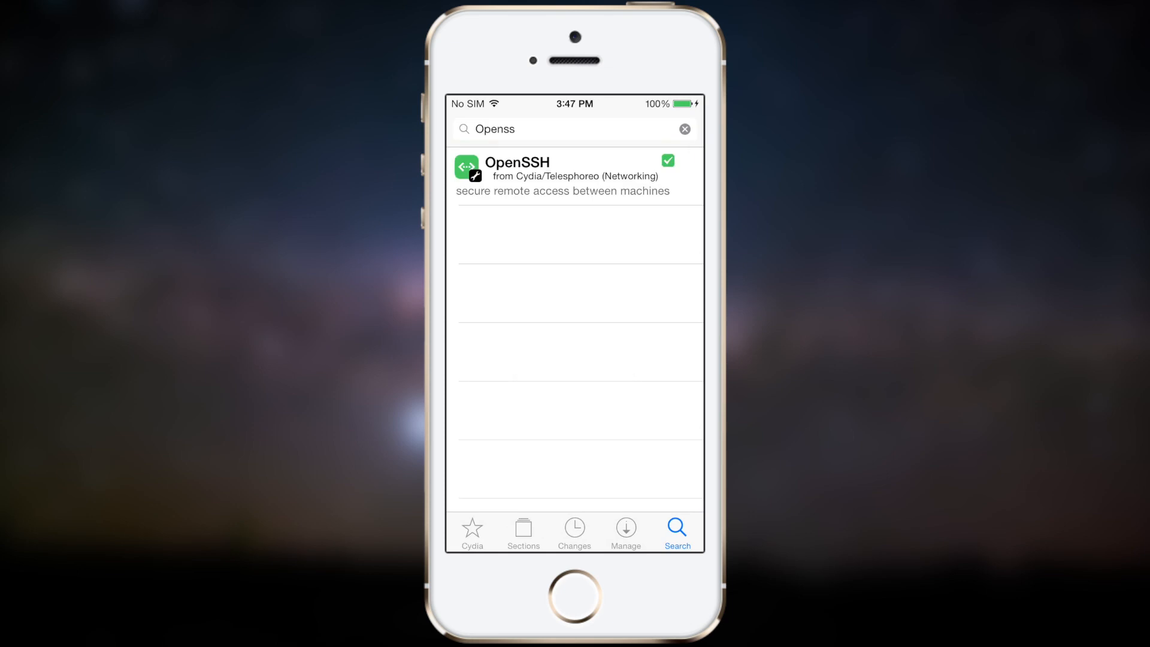
Open the OpenSSH package in Cydia, cancel Modify, and return home.
{"action": "left_click", "coordinate": [517, 176]}
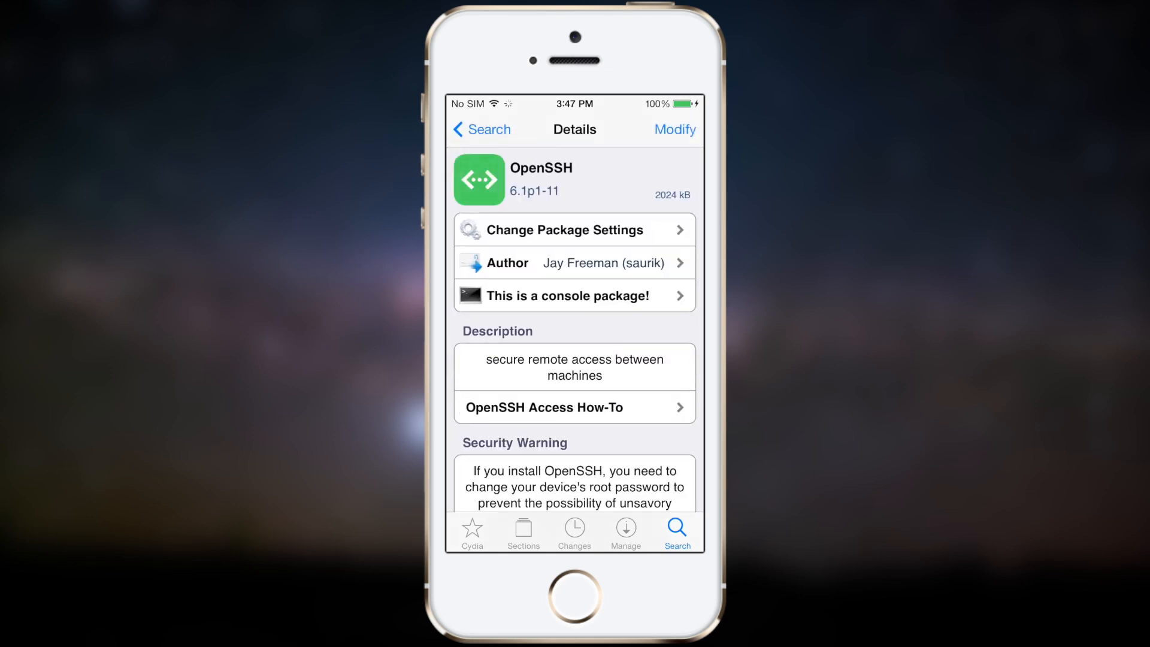
{"action": "left_click", "coordinate": [674, 130]}
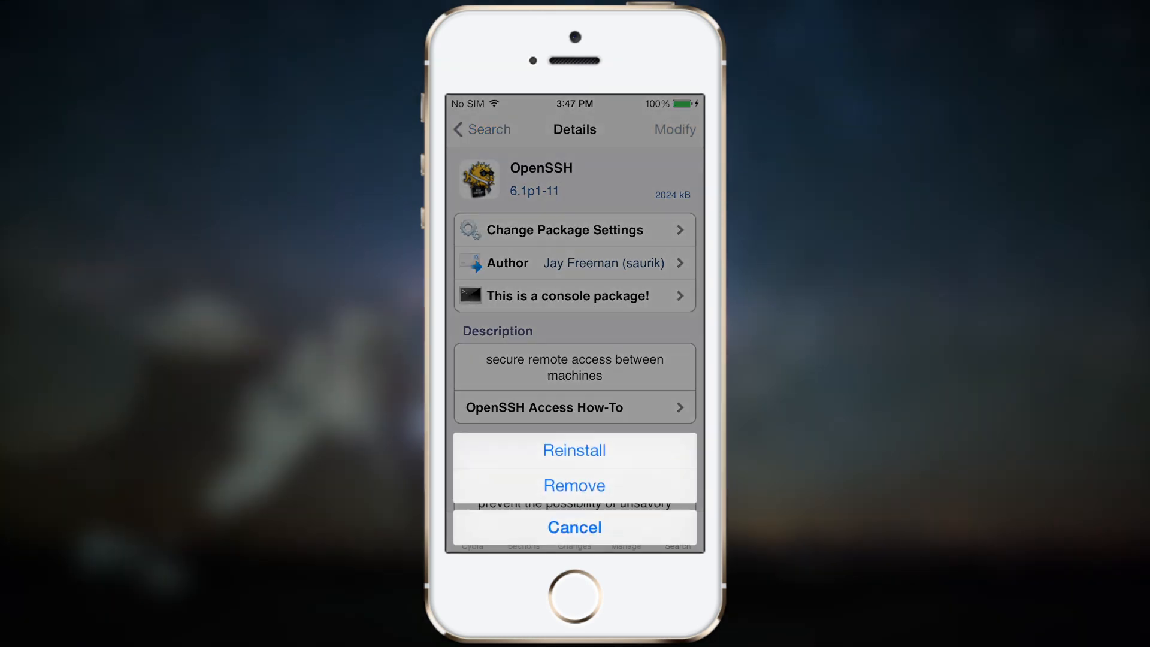
{"action": "left_click", "coordinate": [574, 527]}
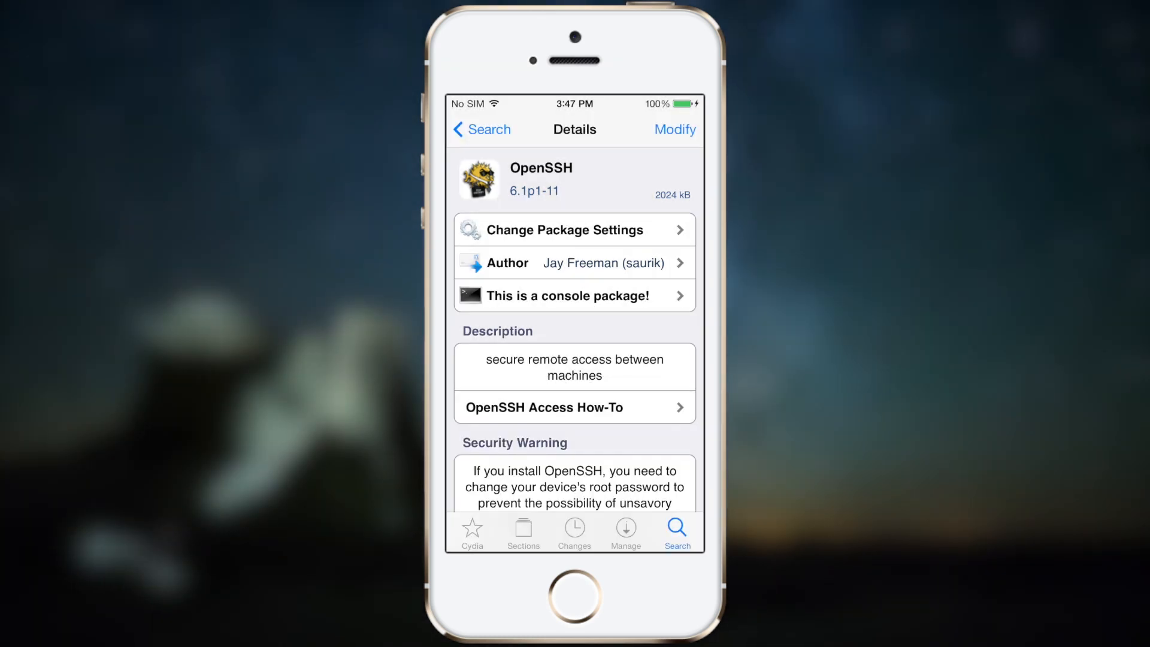
{"action": "left_click", "coordinate": [574, 594]}
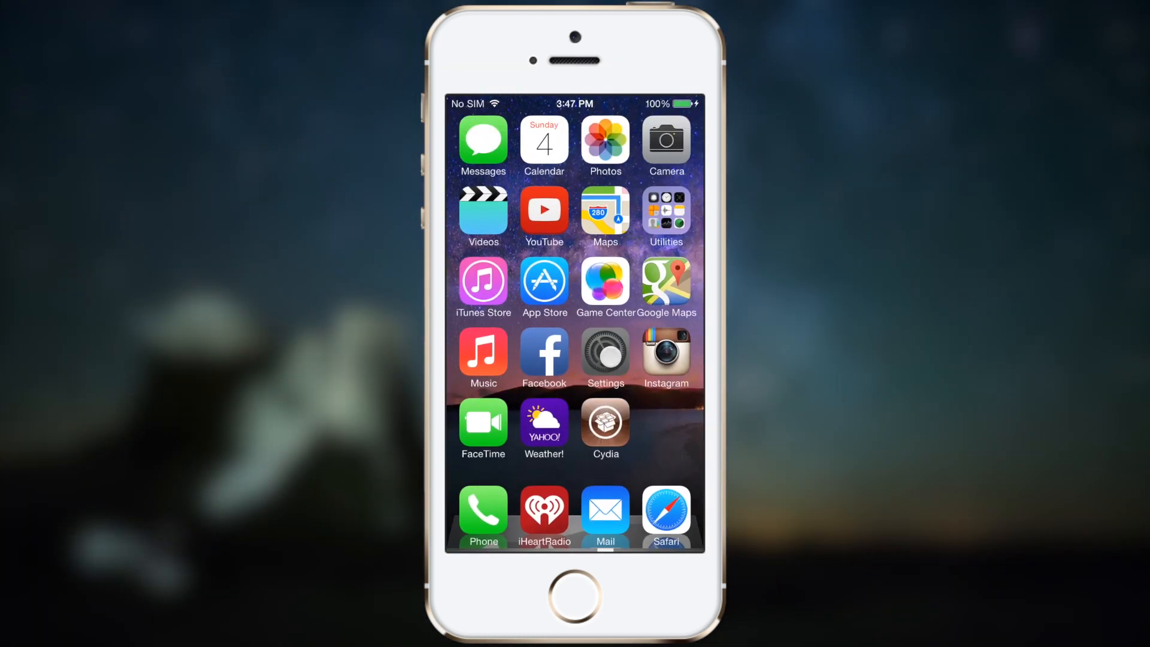
View the connected Wi-Fi network's details to read IP 10.0.1.4.
{"action": "left_click", "coordinate": [604, 358]}
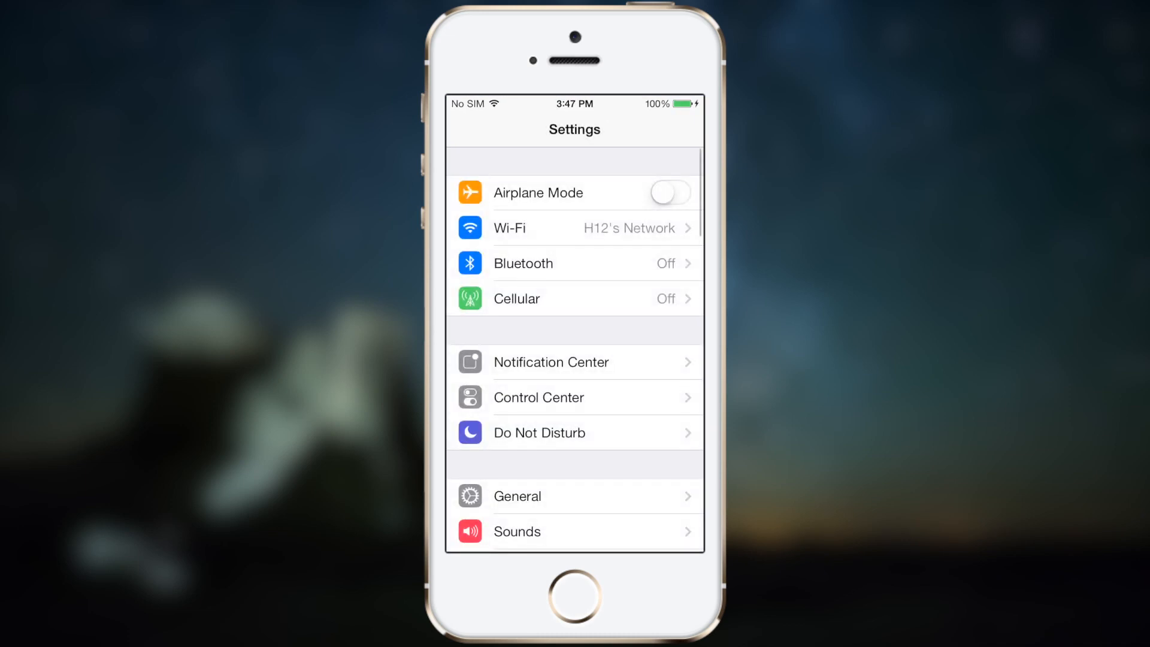
{"action": "left_click", "coordinate": [575, 228]}
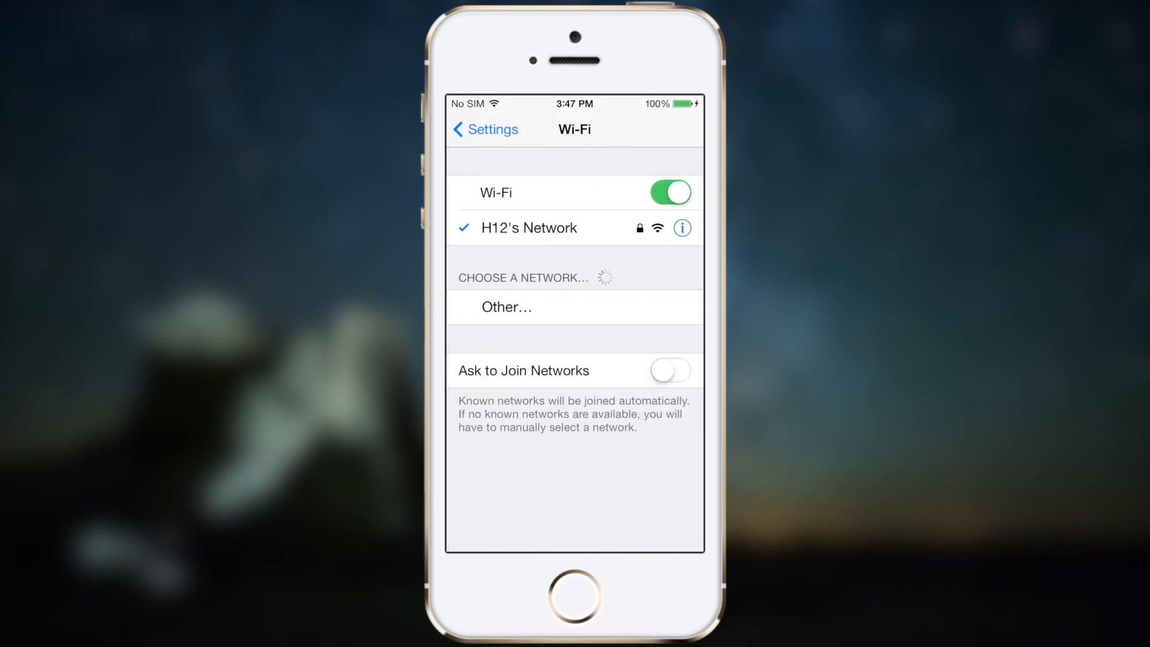
{"action": "left_click", "coordinate": [683, 228]}
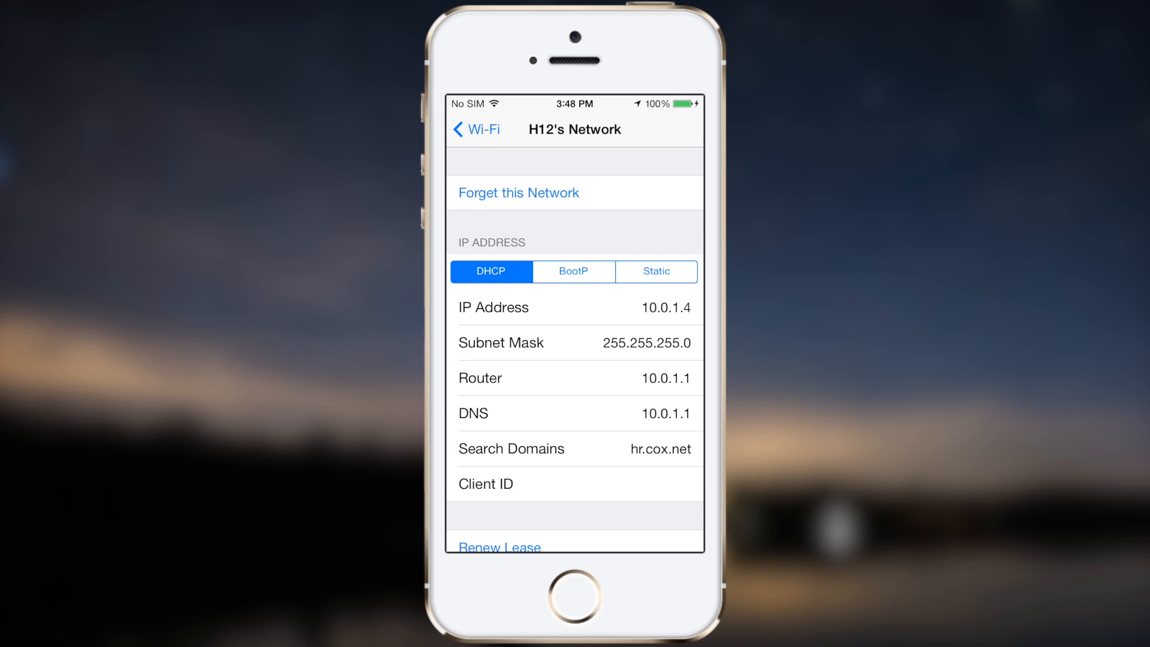
{"action": "left_click", "coordinate": [476, 130]}
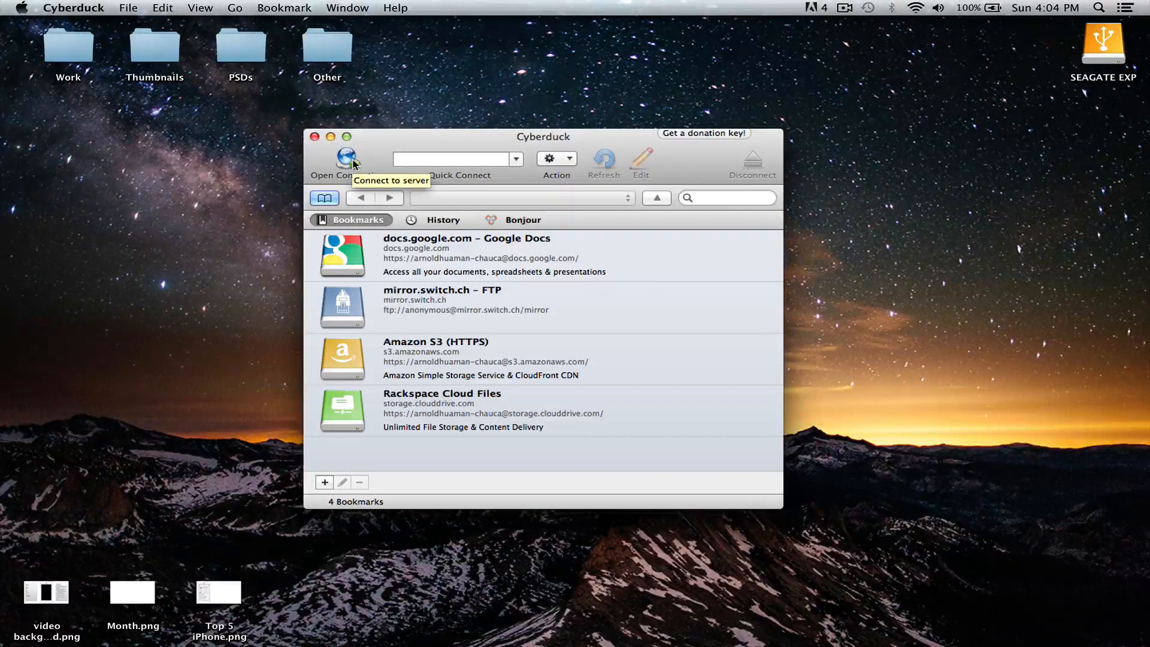
Start a new connection using SFTP (SSH File Transfer Protocol).
{"action": "left_click", "coordinate": [347, 159]}
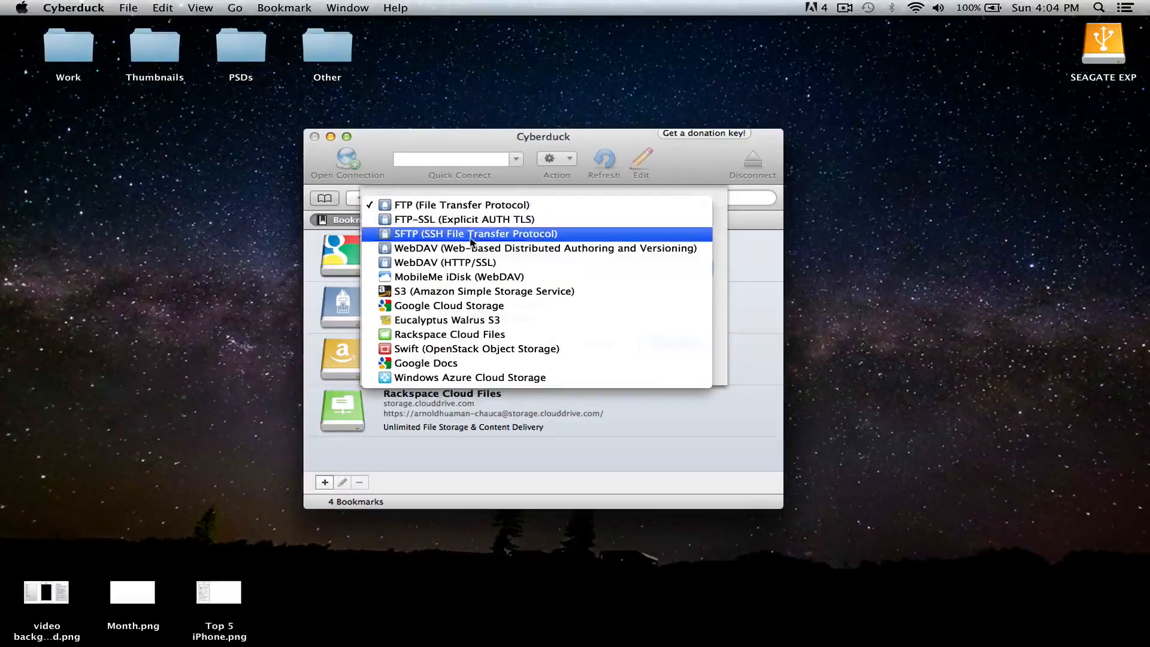
{"action": "left_click", "coordinate": [476, 233]}
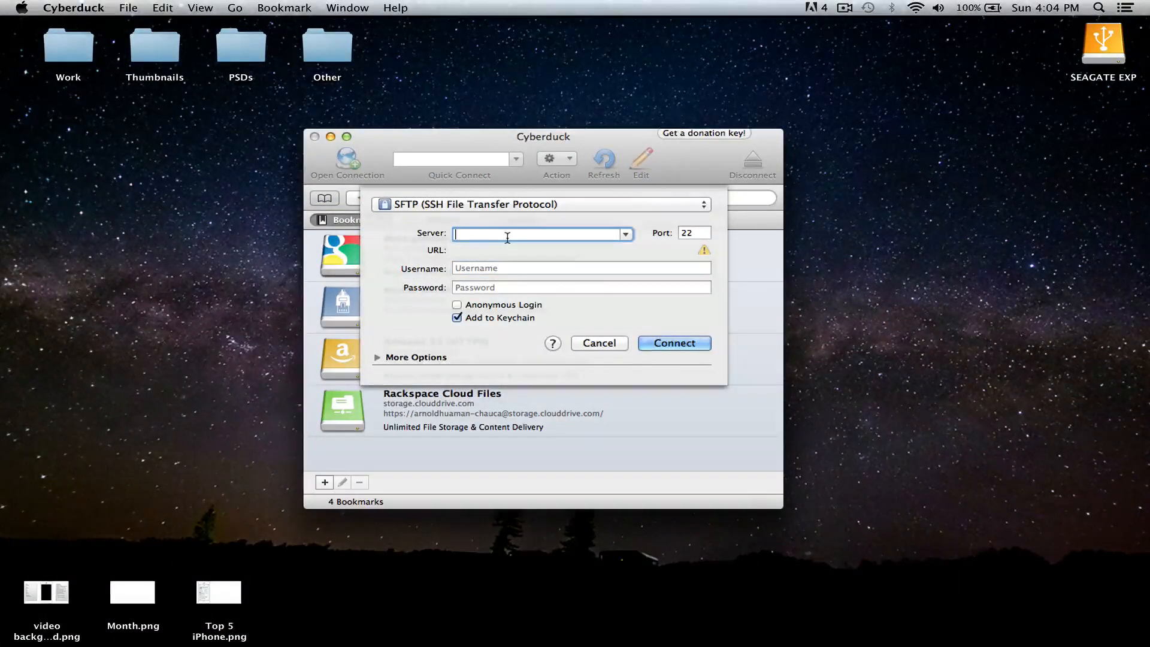
Connect to server 10.0.1.4 as root with the password.
{"action": "type", "text": "10.0.1"}
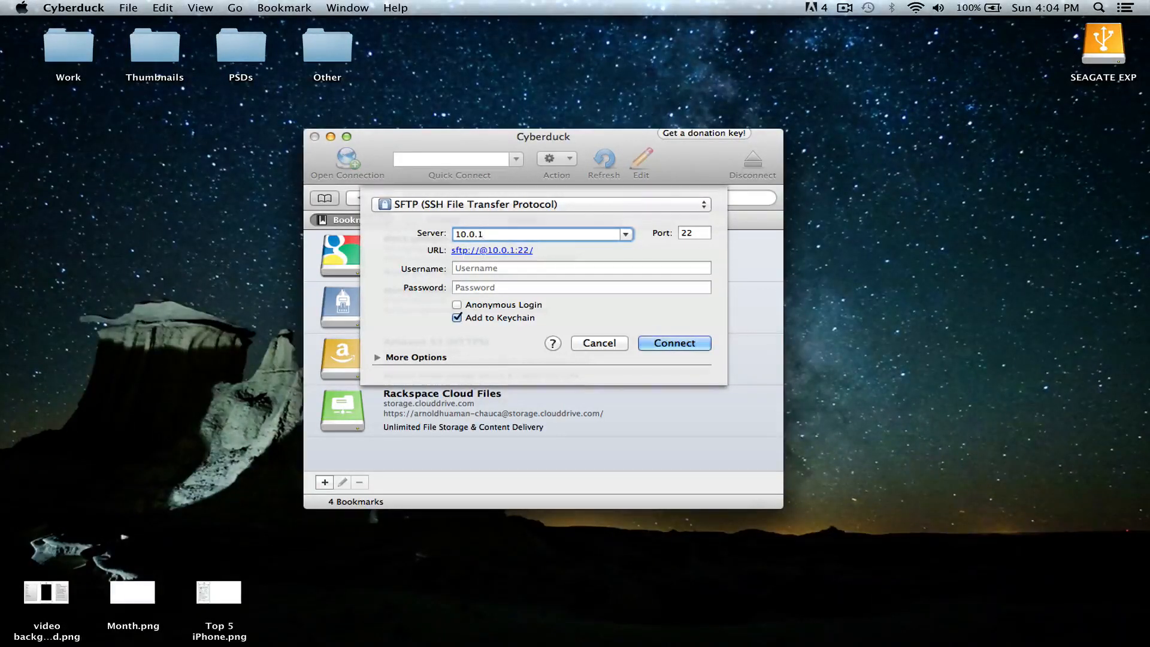
{"action": "type", "text": "4"}
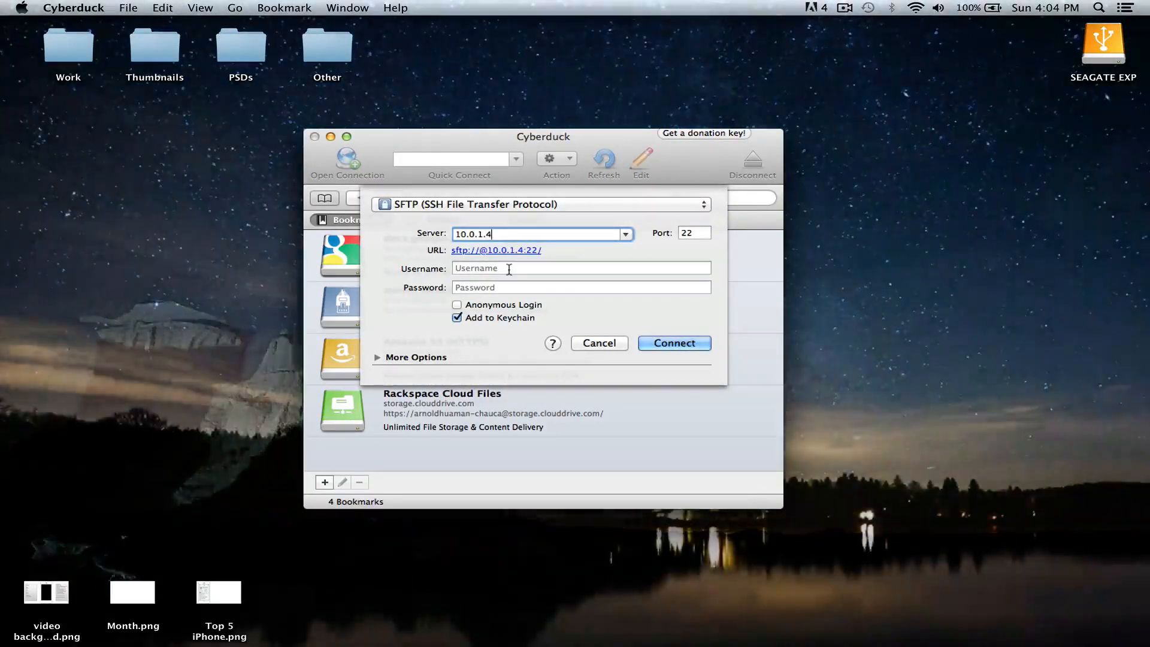
{"action": "left_click", "coordinate": [580, 268]}
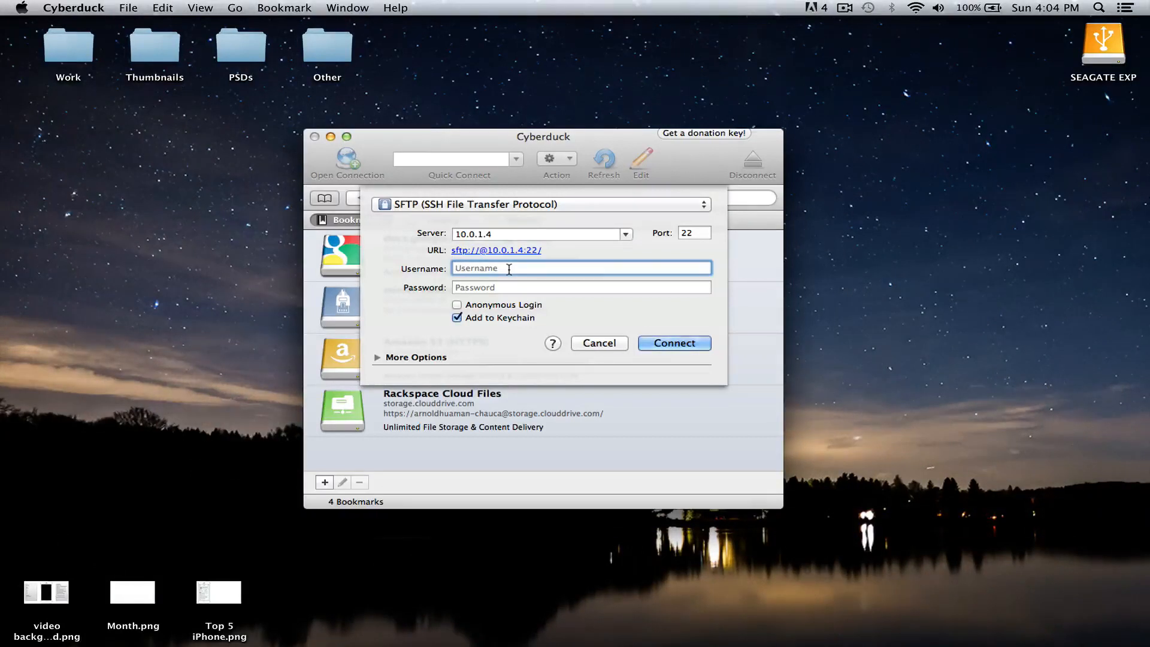
{"action": "type", "text": "root"}
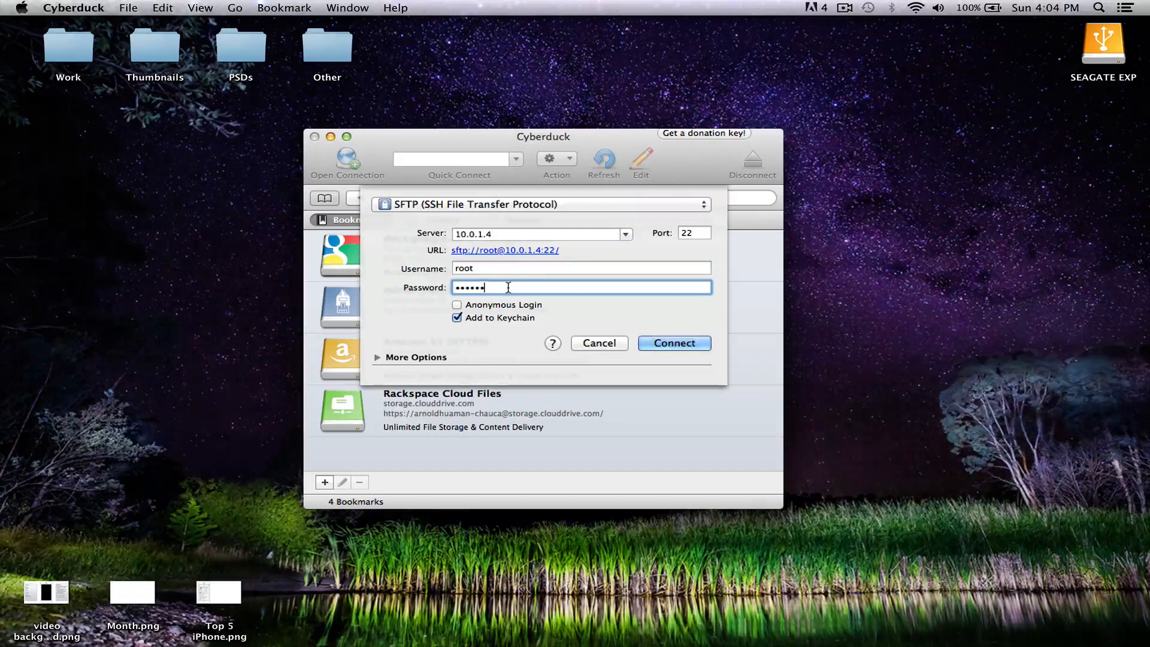
{"action": "key", "text": "Backspace"}
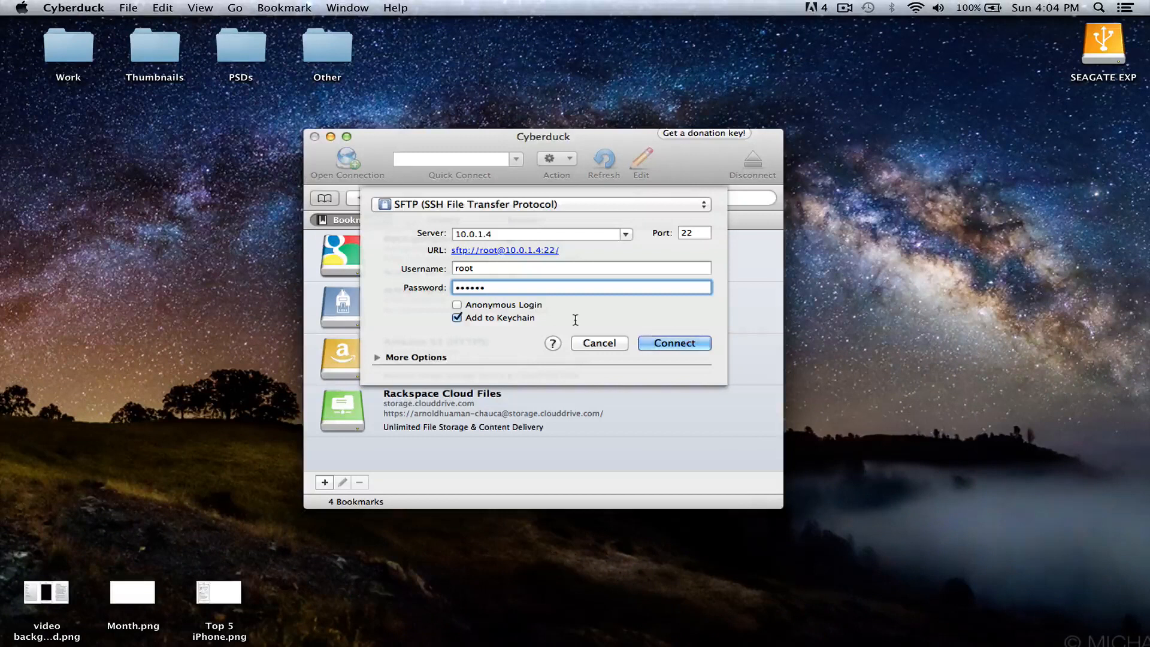
{"action": "left_click", "coordinate": [673, 343]}
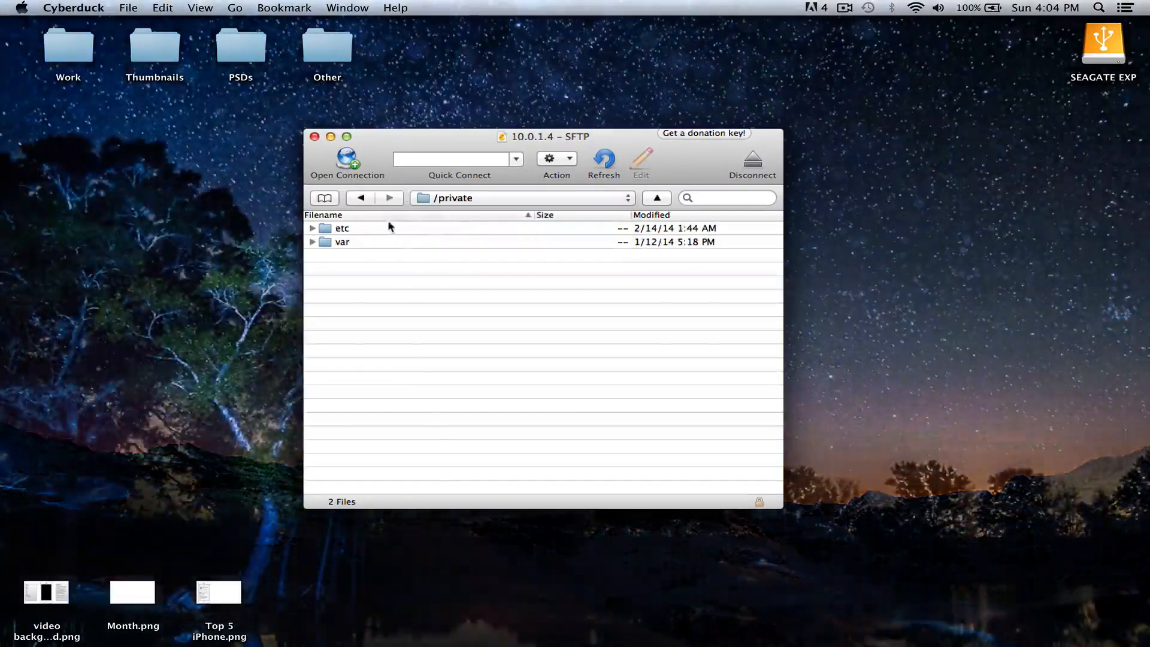
Expand the var and MobileDevice folders, then disconnect the SFTP session.
{"action": "left_click", "coordinate": [313, 241]}
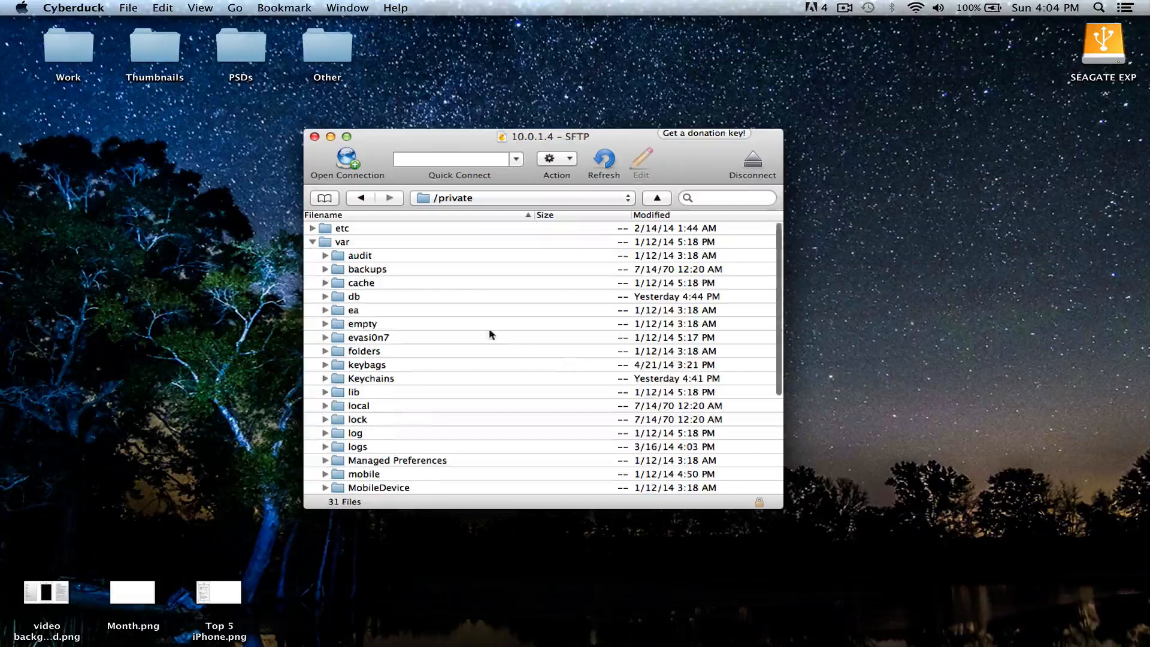
{"action": "scroll", "scroll_direction": "down", "scroll_amount": 3}
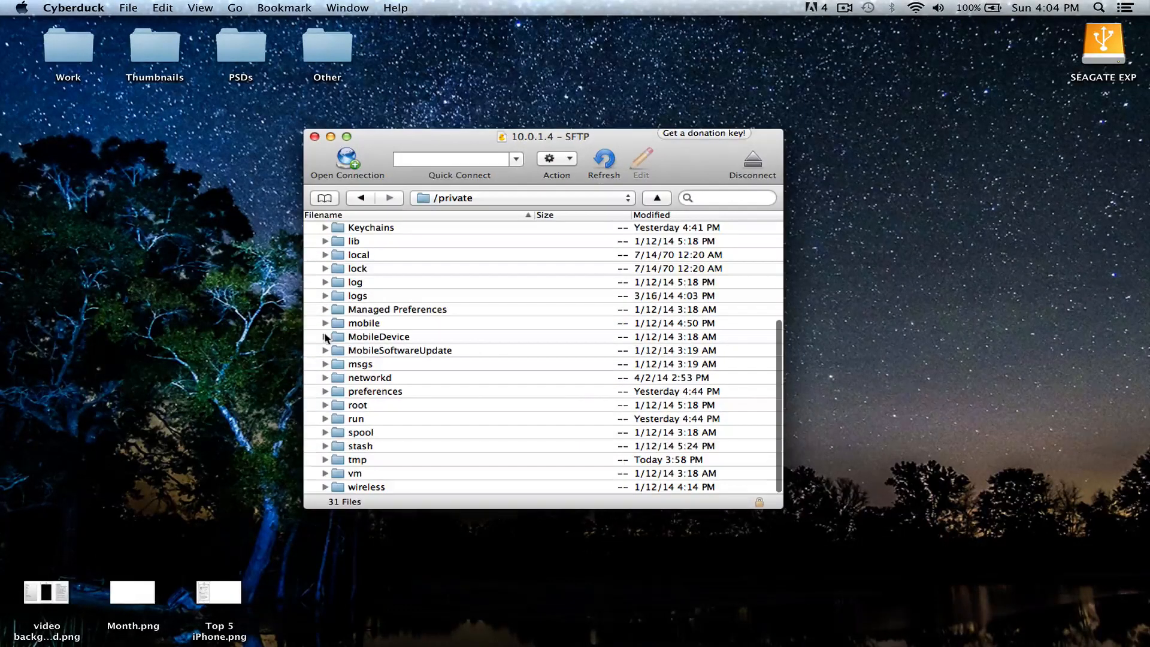
{"action": "left_click", "coordinate": [326, 323]}
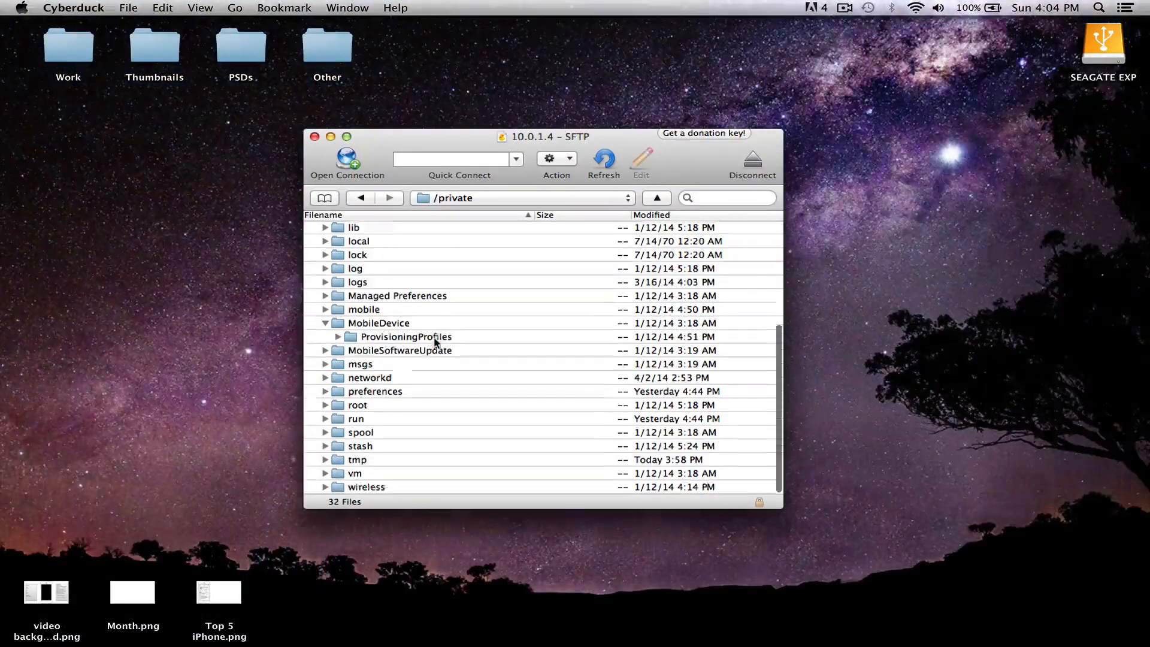
{"action": "scroll", "scroll_direction": "up", "scroll_amount": 3}
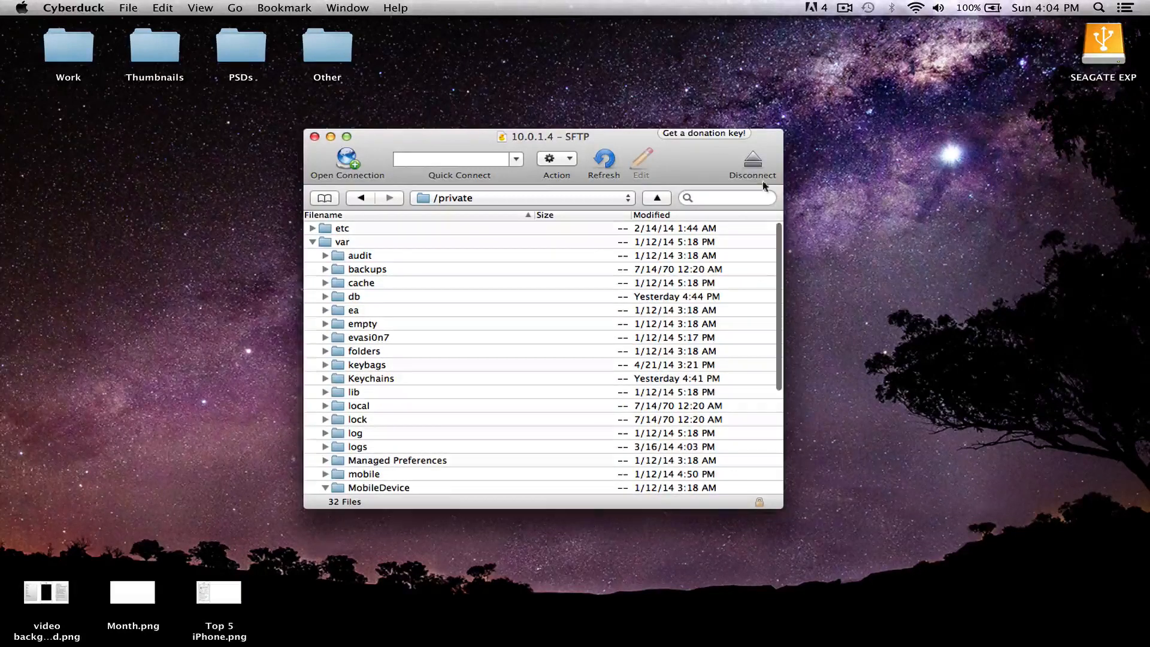
{"action": "left_click", "coordinate": [752, 161]}
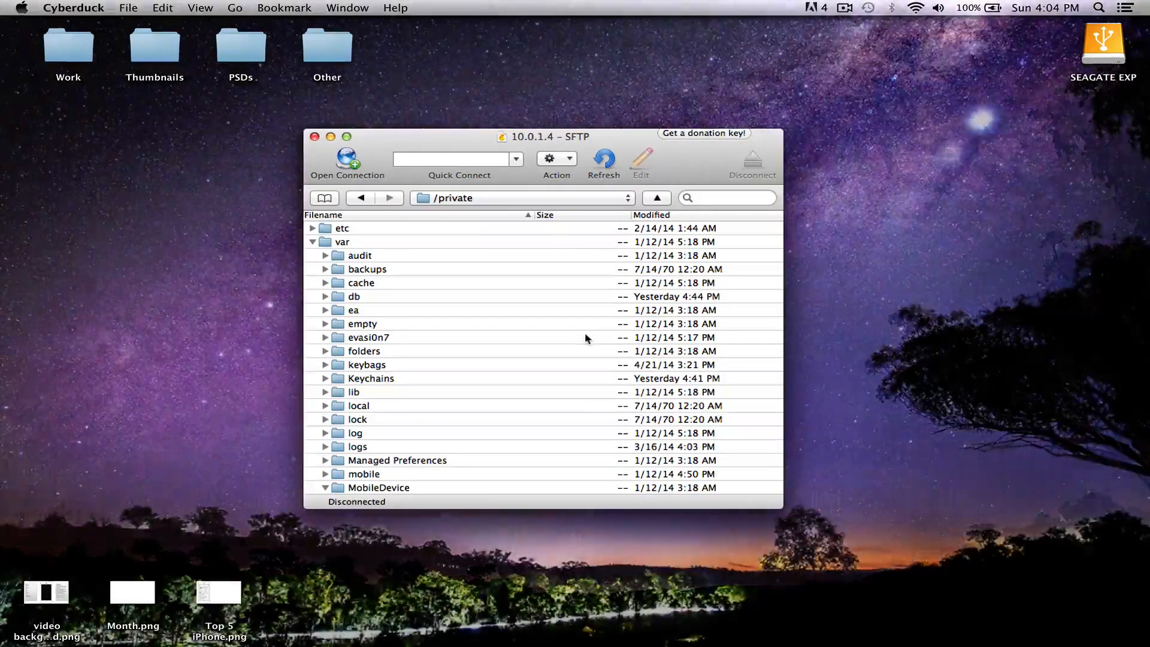